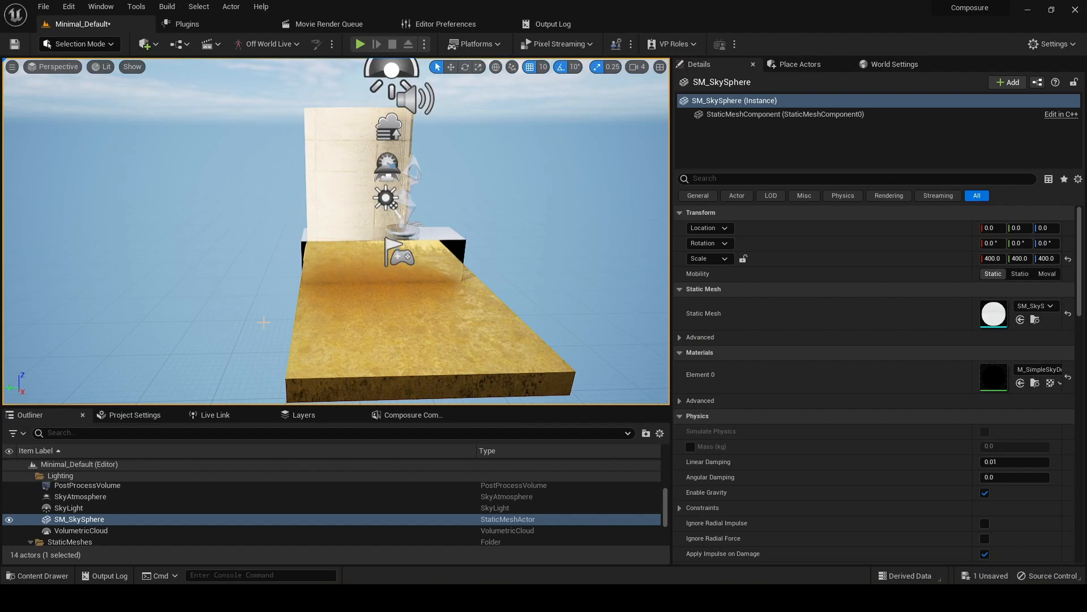
- Place an OWL Cine Cam Capture actor from Off World Live on the floor, facing the wall
click(801, 64)
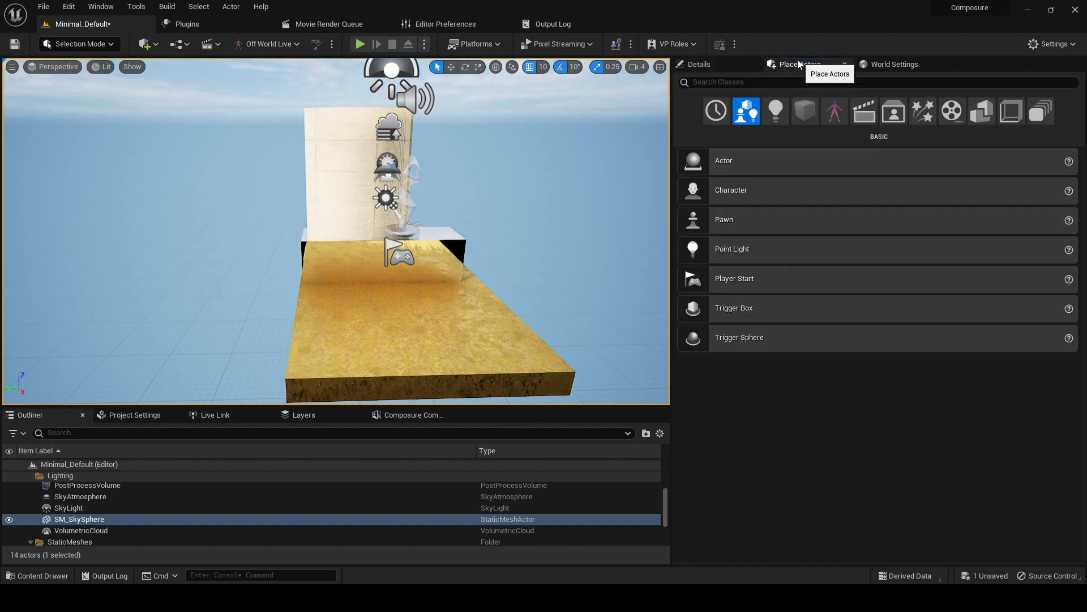
click(834, 111)
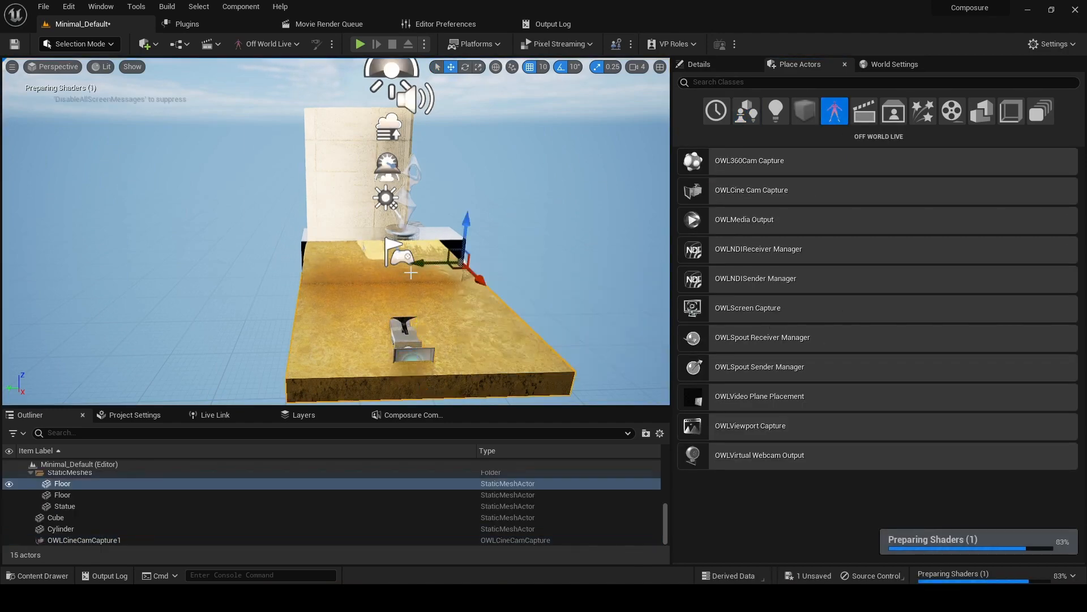
click(83, 540)
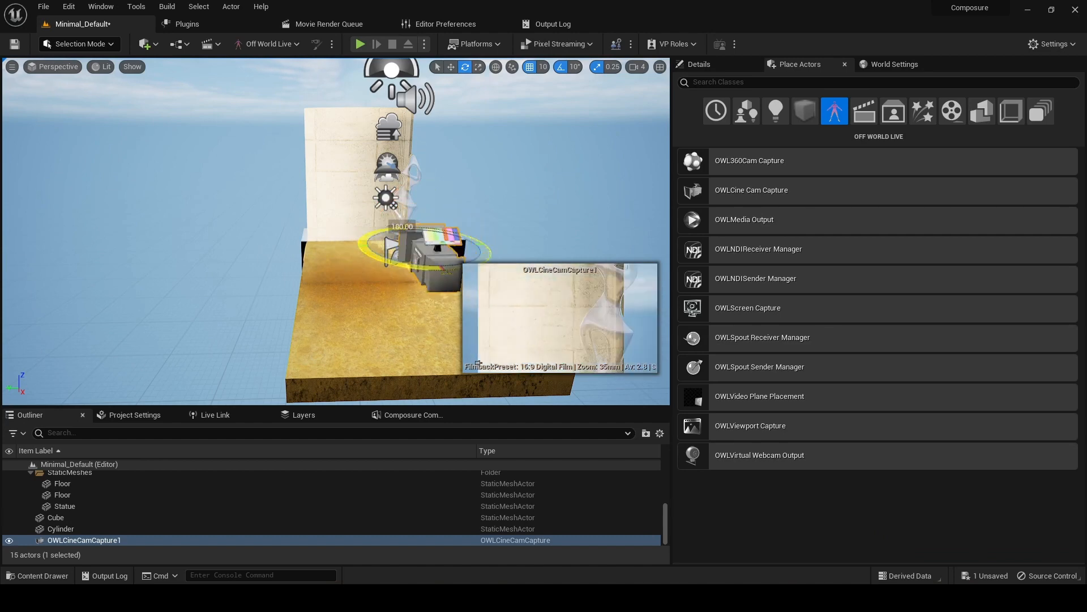
- Move and rotate OWLCineCamCapture1 until its preview frames the wall, statue and golden floor
click(479, 67)
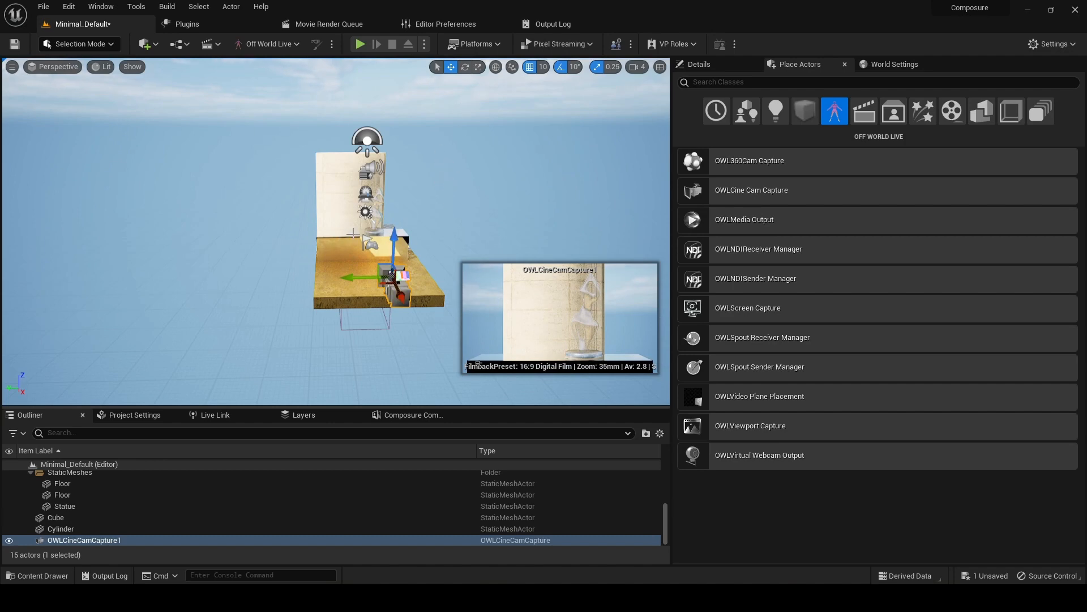
click(55, 517)
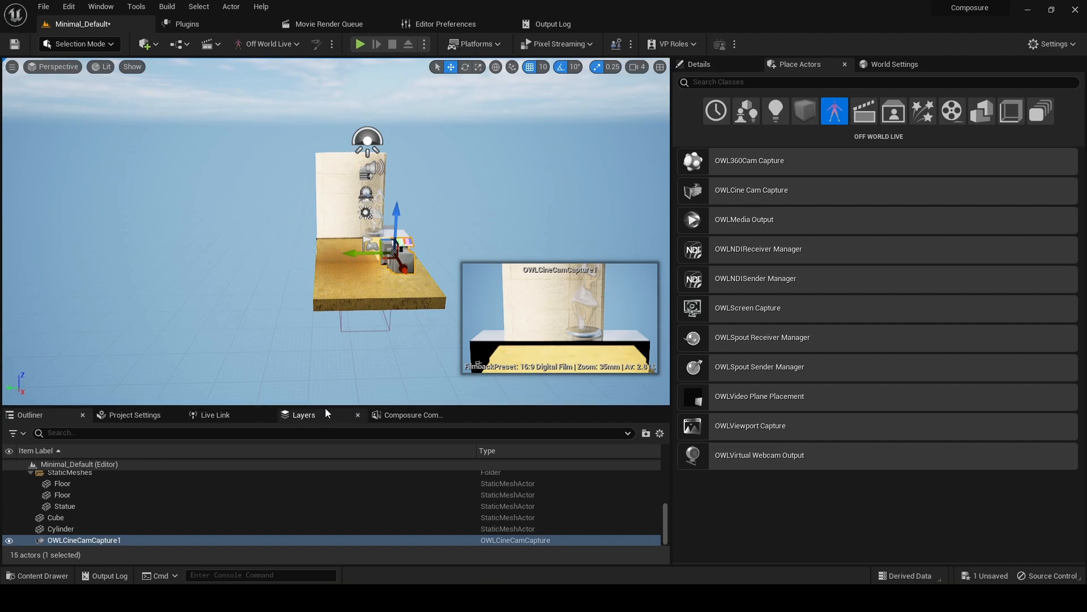
- Show the Composure Compositing panel, glancing at the Tools menu without choosing anything
click(412, 414)
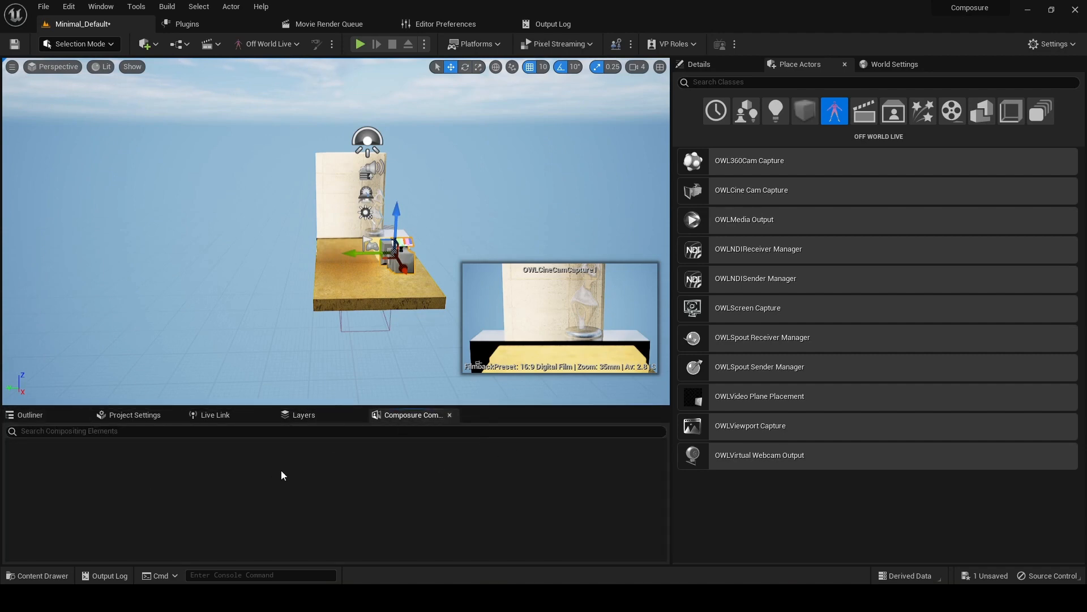
mouse_move(101, 6)
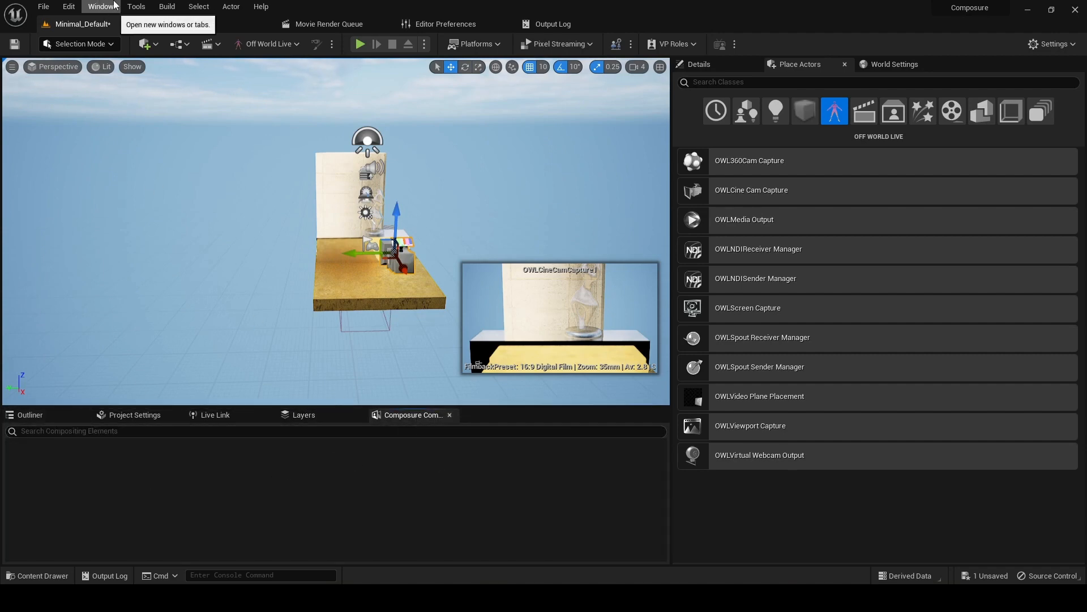
click(135, 6)
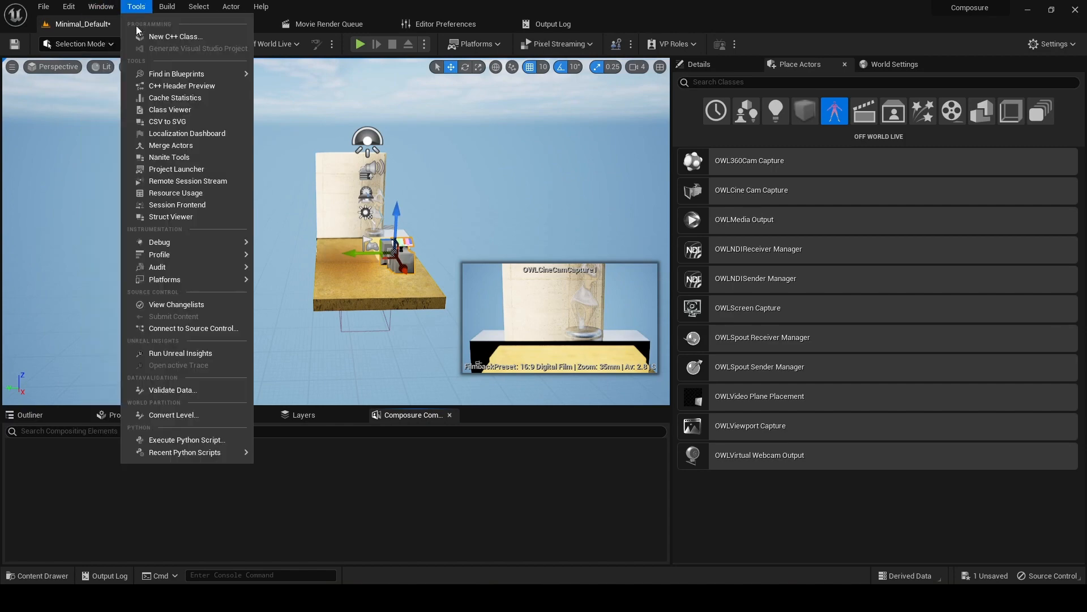
click(100, 7)
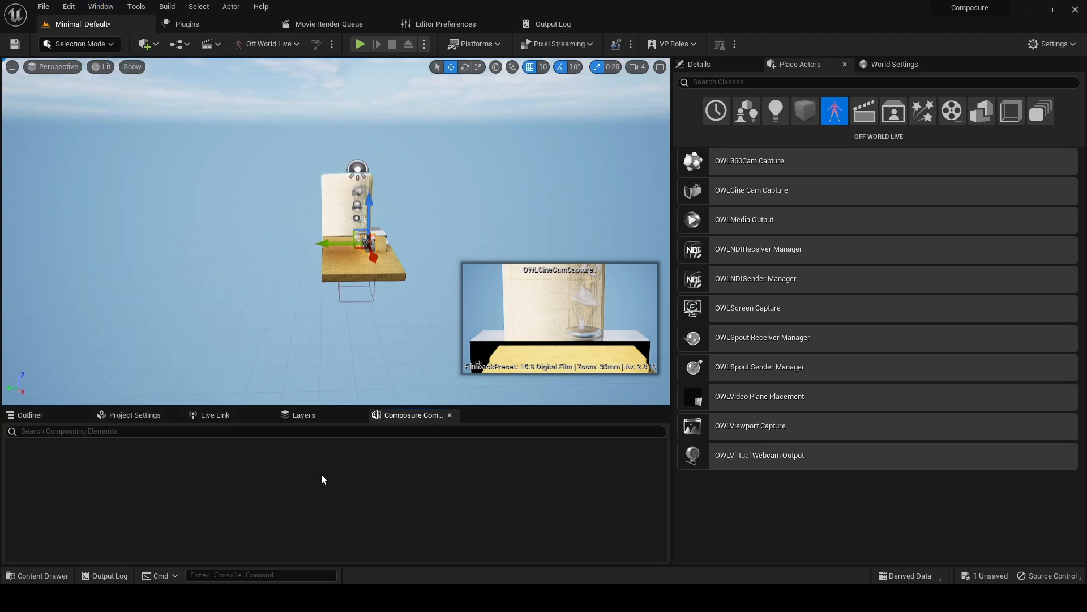
- Create an Empty Comp Shot in the Composure list and name it OWLComp
right_click(321, 478)
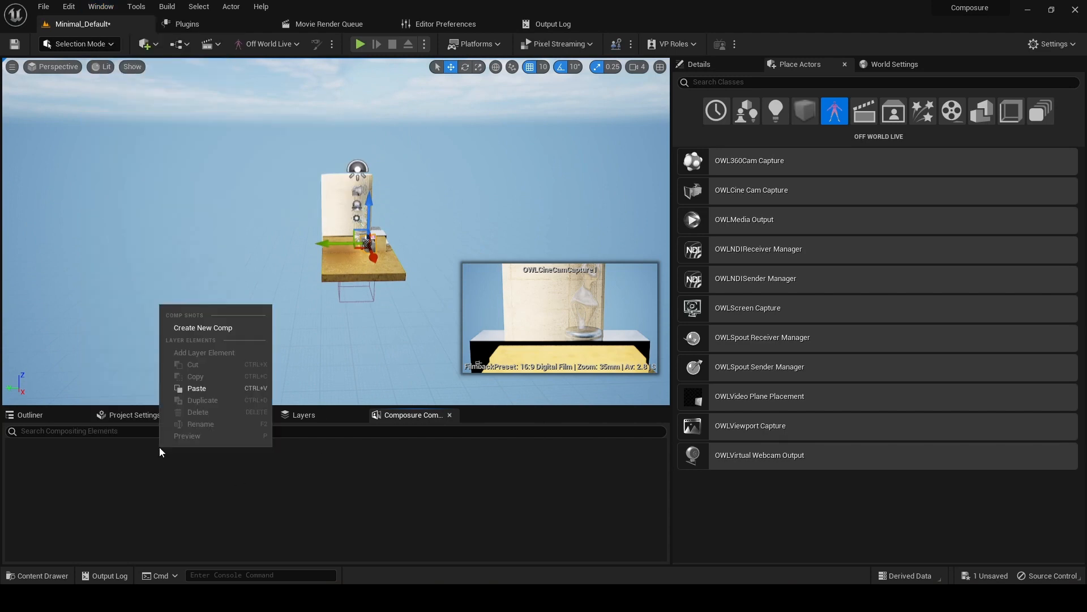
click(203, 327)
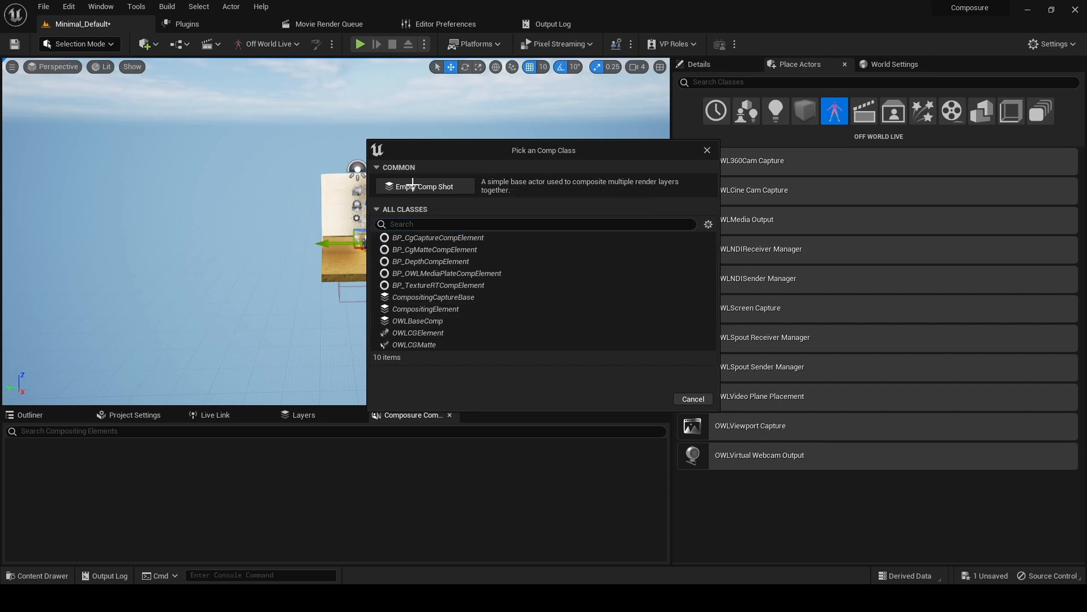
click(423, 186)
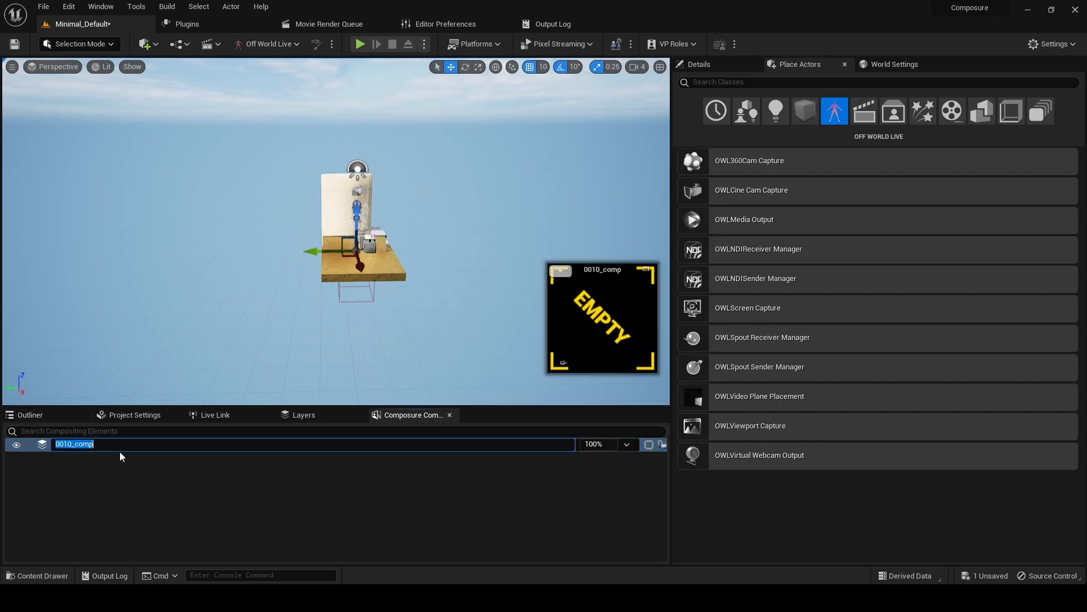
text(OWLComp)
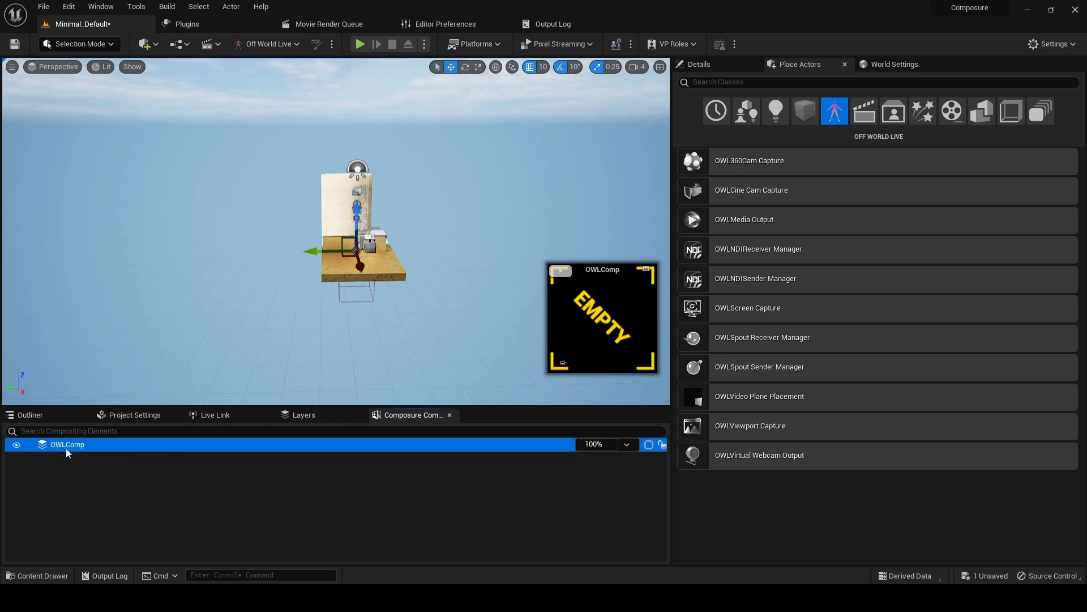
- Add an OWLCGElement layer element to OWLComp and expand the comp to show layer_element1
right_click(67, 444)
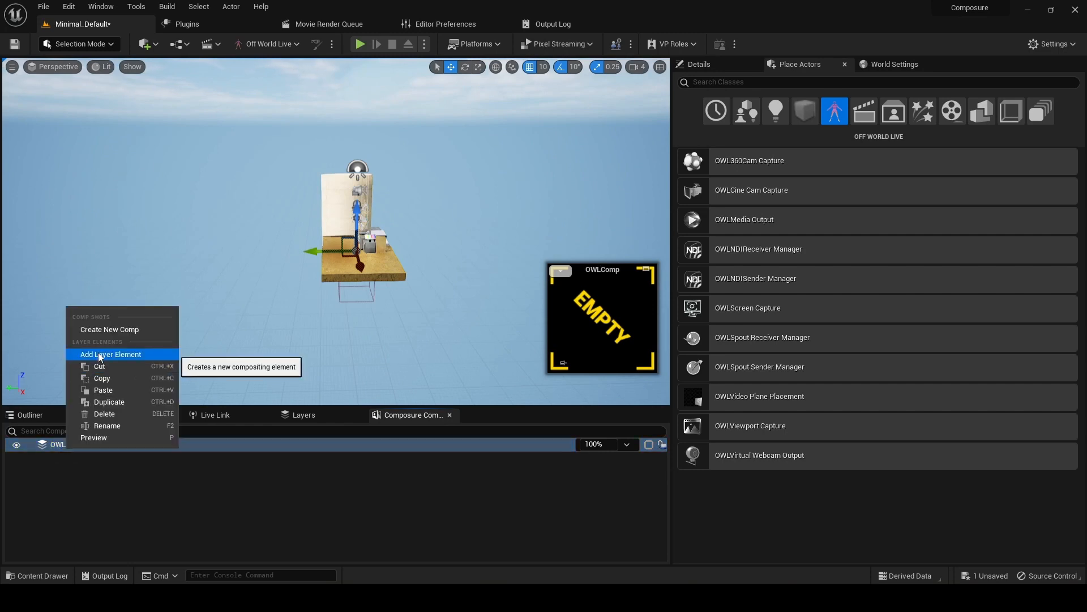
click(111, 353)
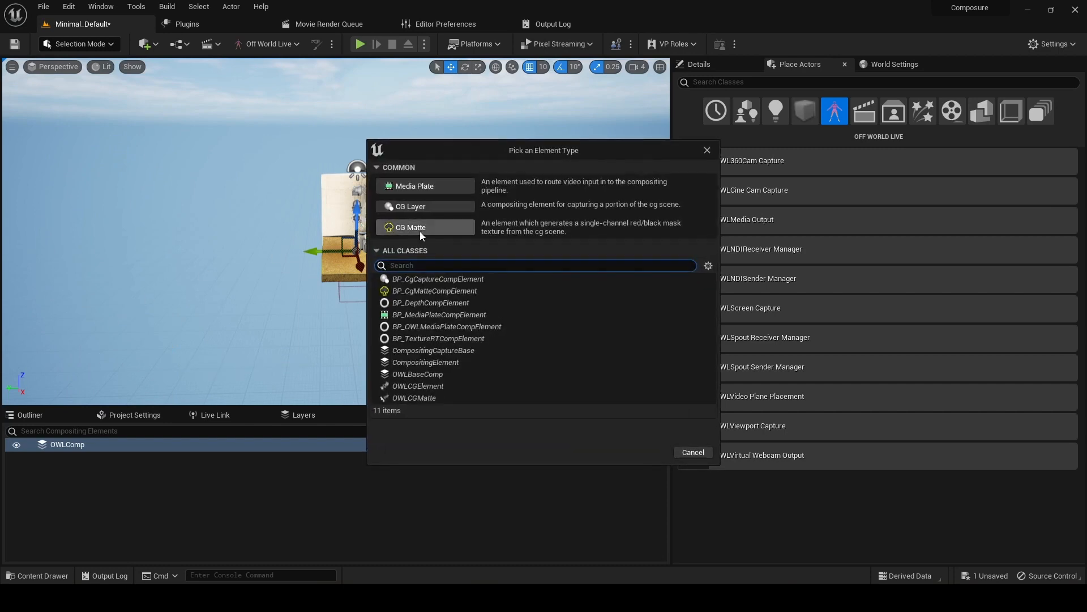
mouse_move(435, 423)
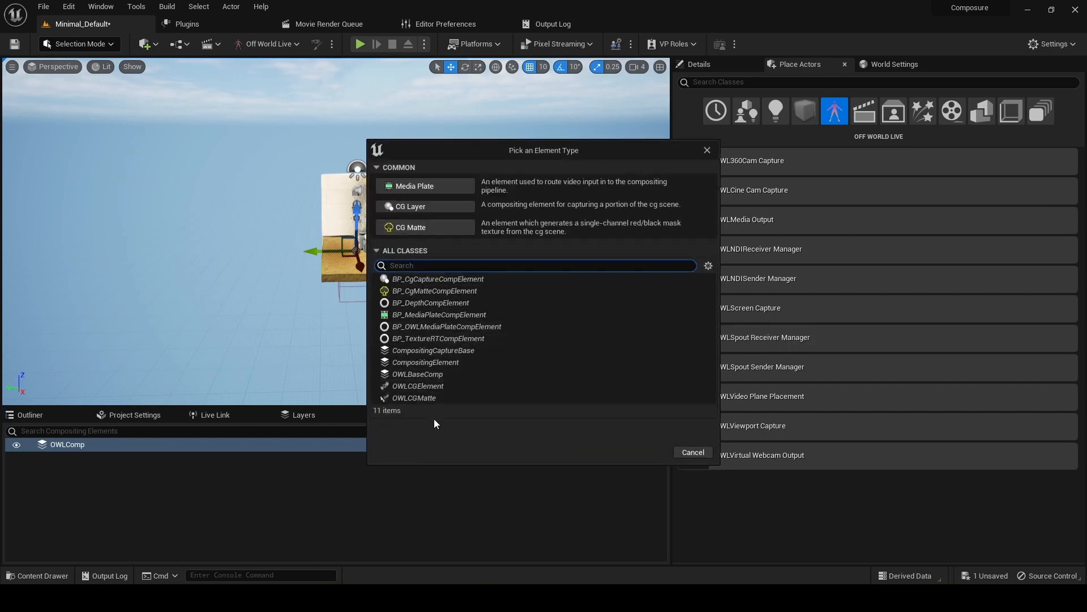
mouse_move(417, 386)
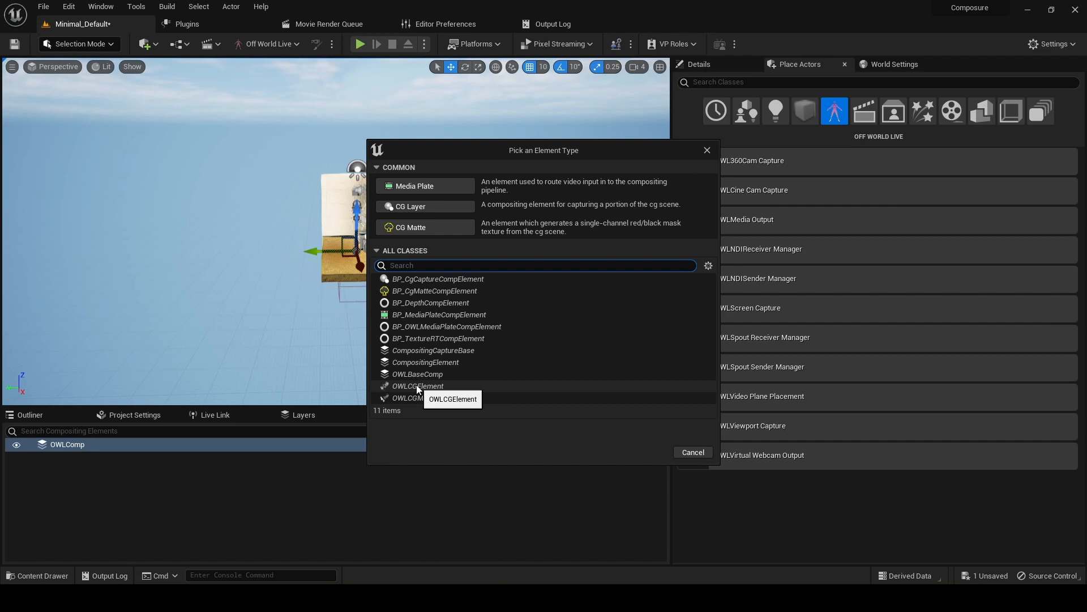
click(418, 386)
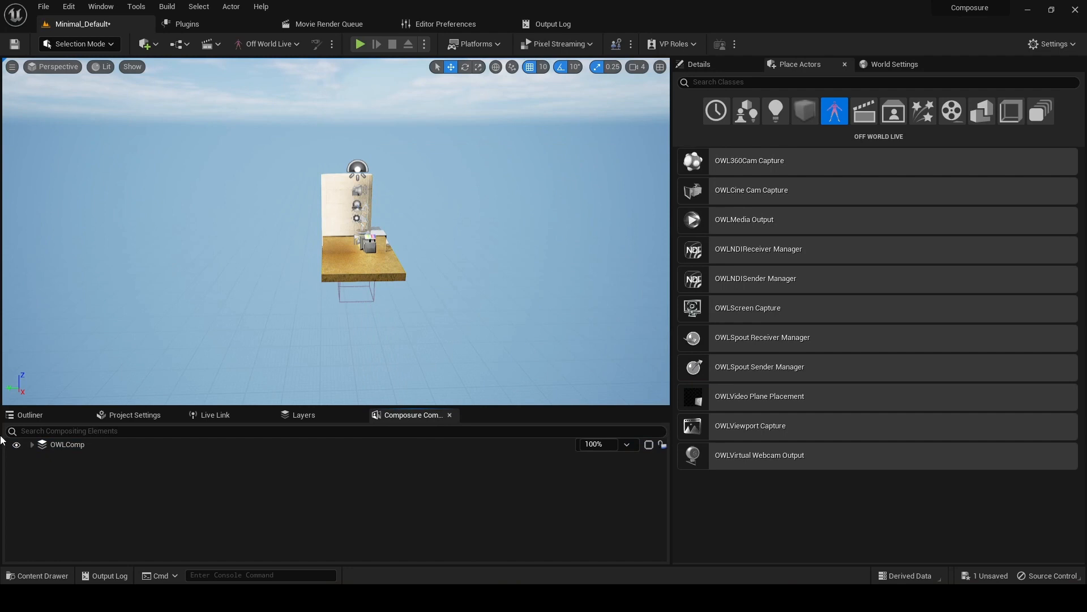
click(32, 444)
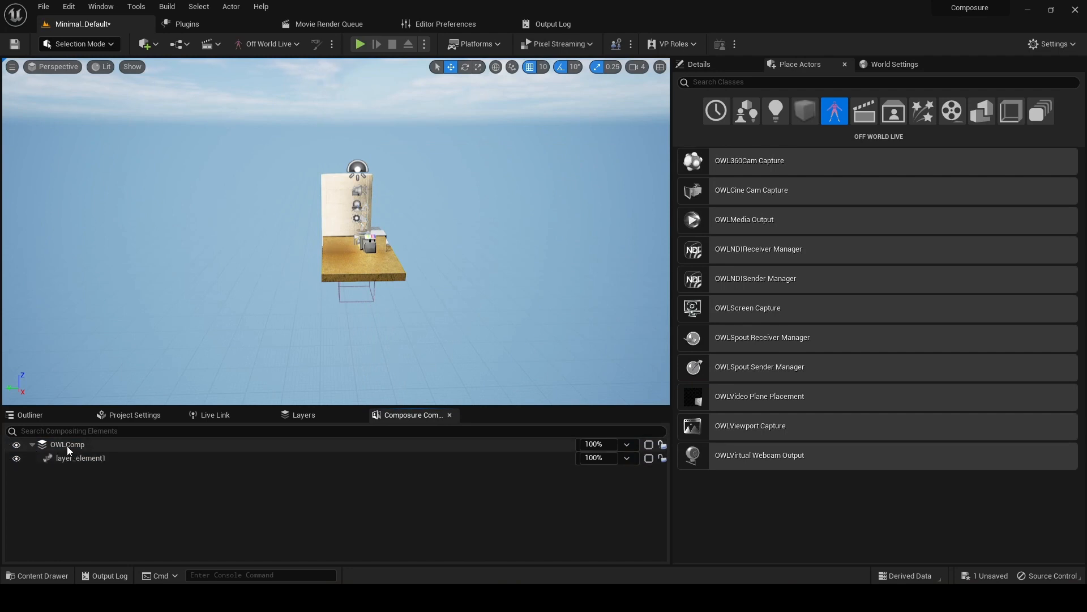
click(67, 444)
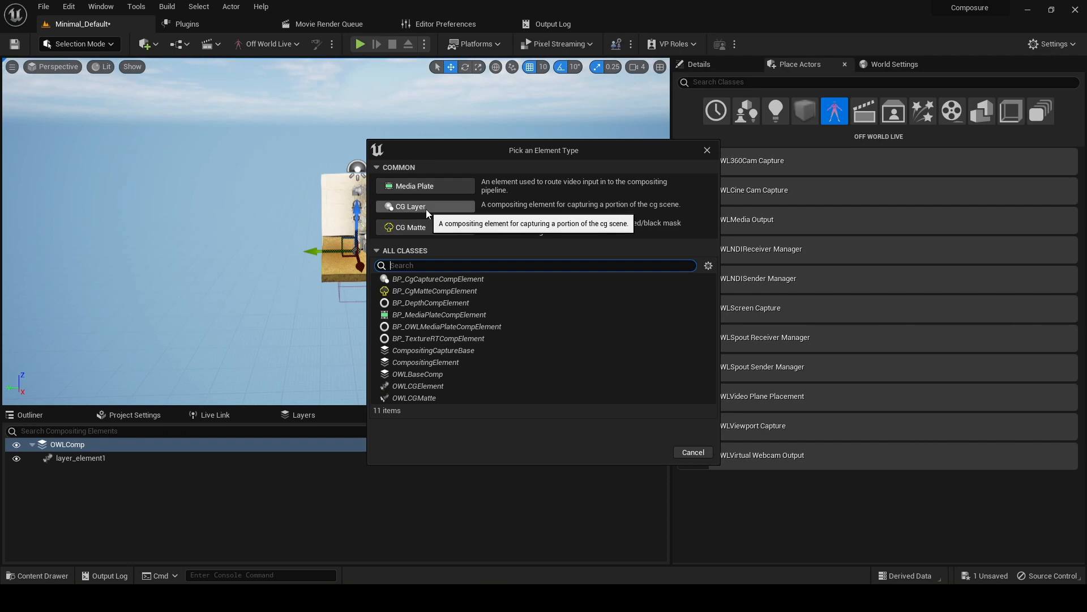
click(411, 206)
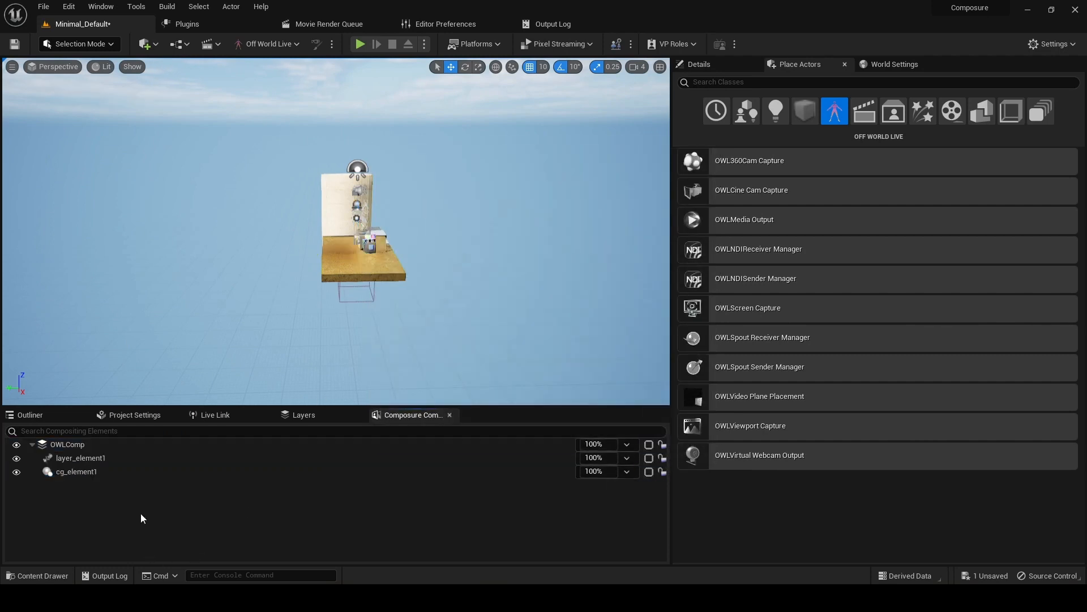
click(80, 458)
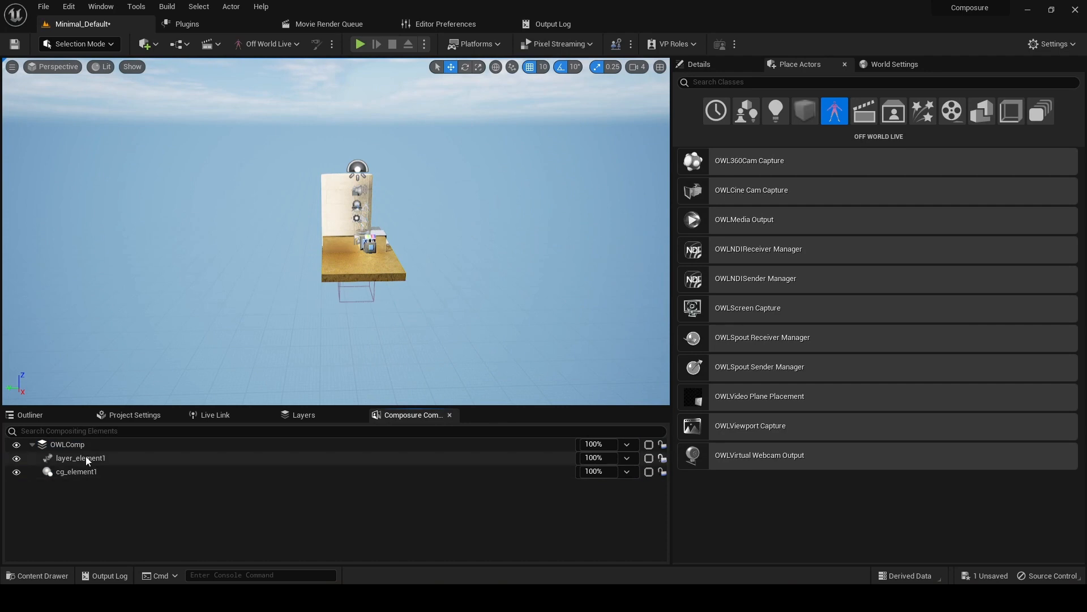
- Rename layer_element1 to OWLBG
click(80, 457)
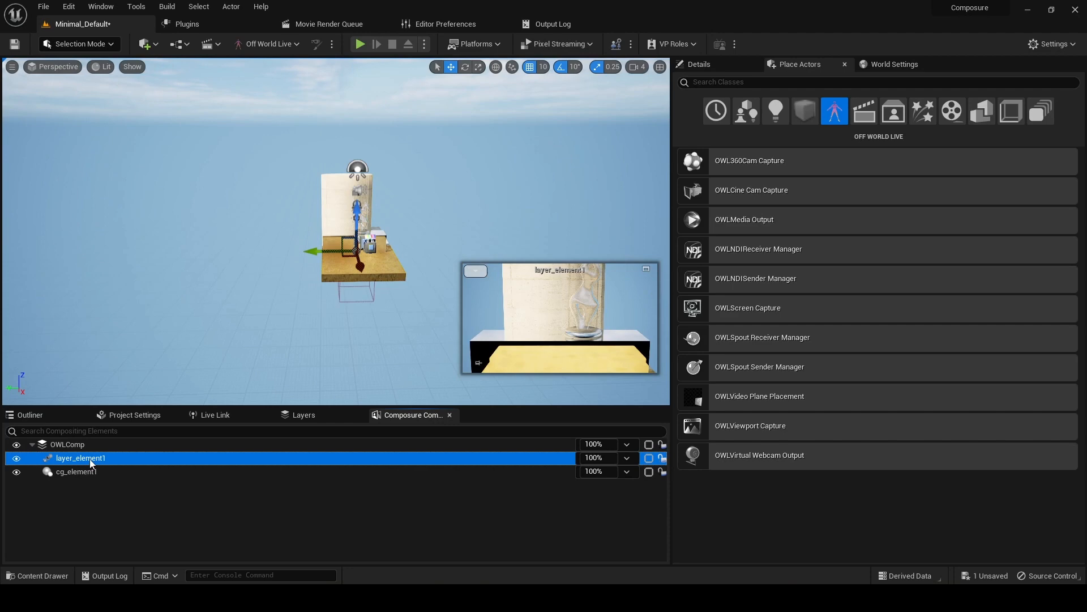
right_click(80, 457)
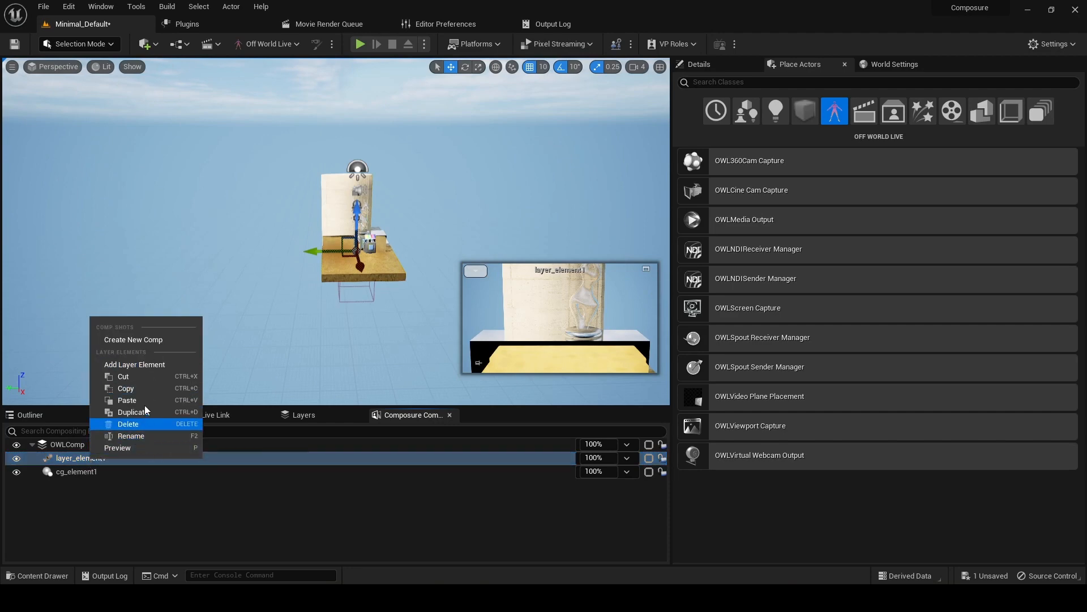
click(131, 436)
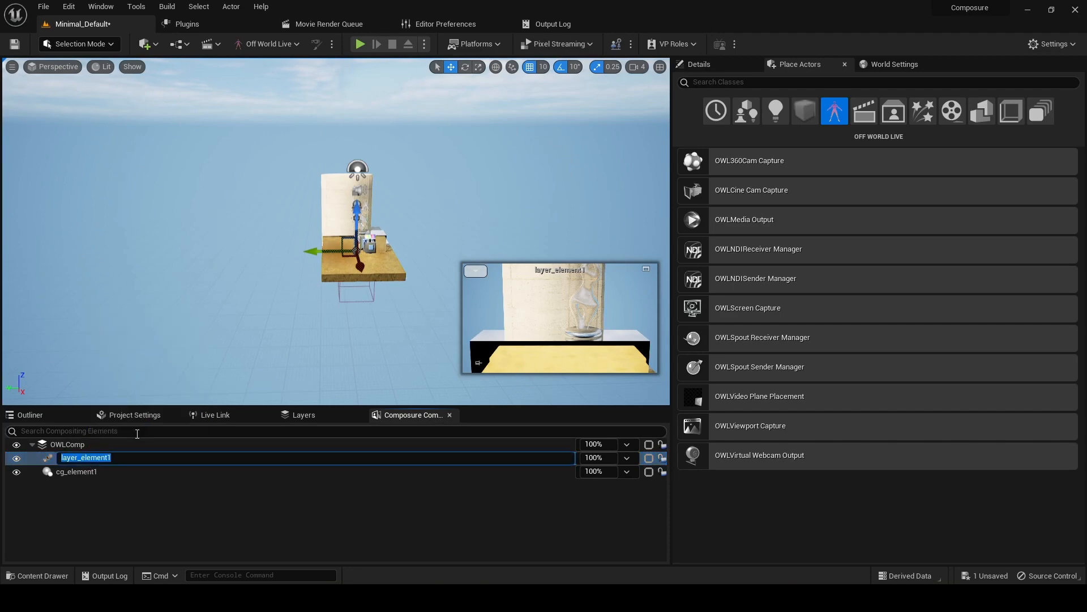
text(OWLBG)
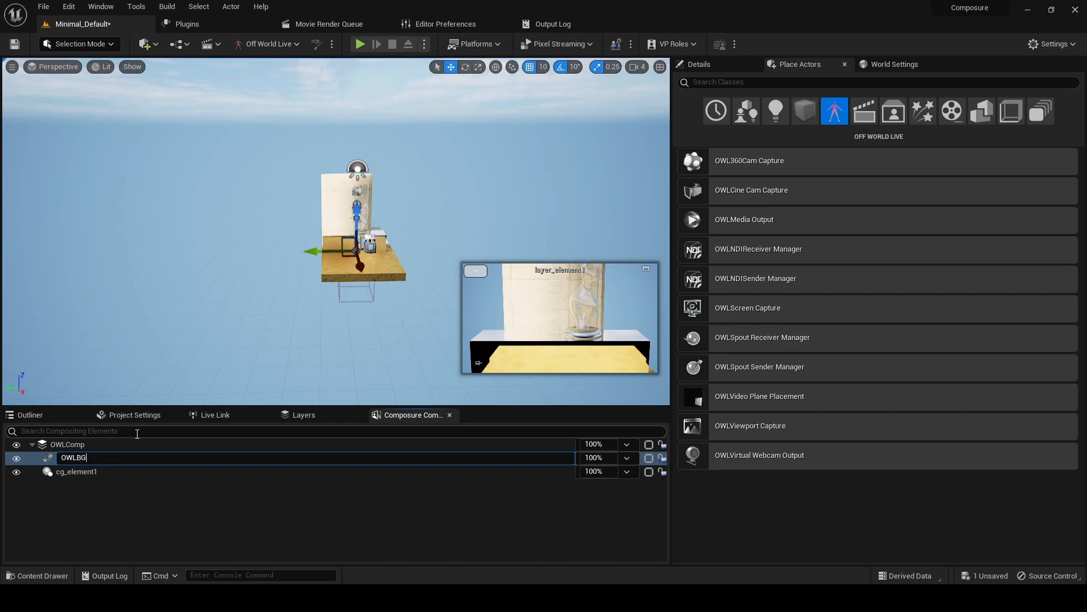
- Rename cg_element1 to UEBG
click(76, 472)
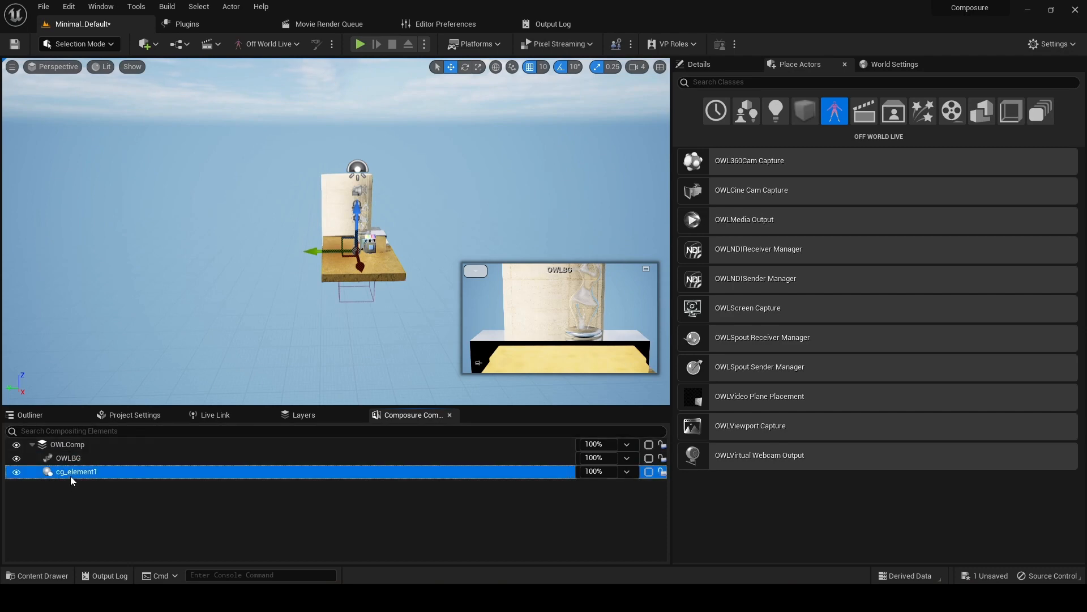
right_click(75, 471)
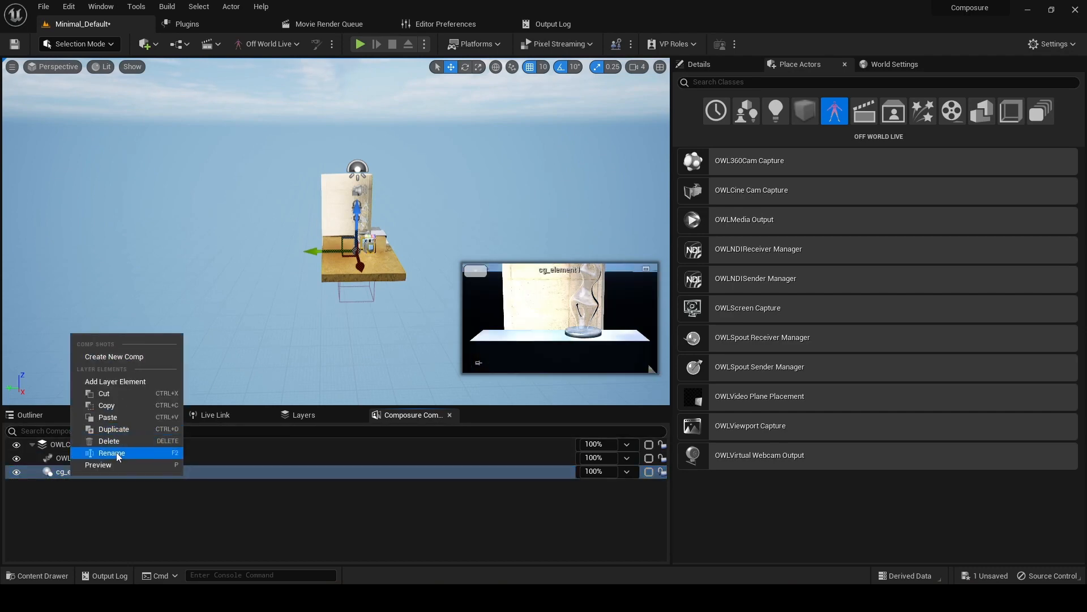
click(112, 452)
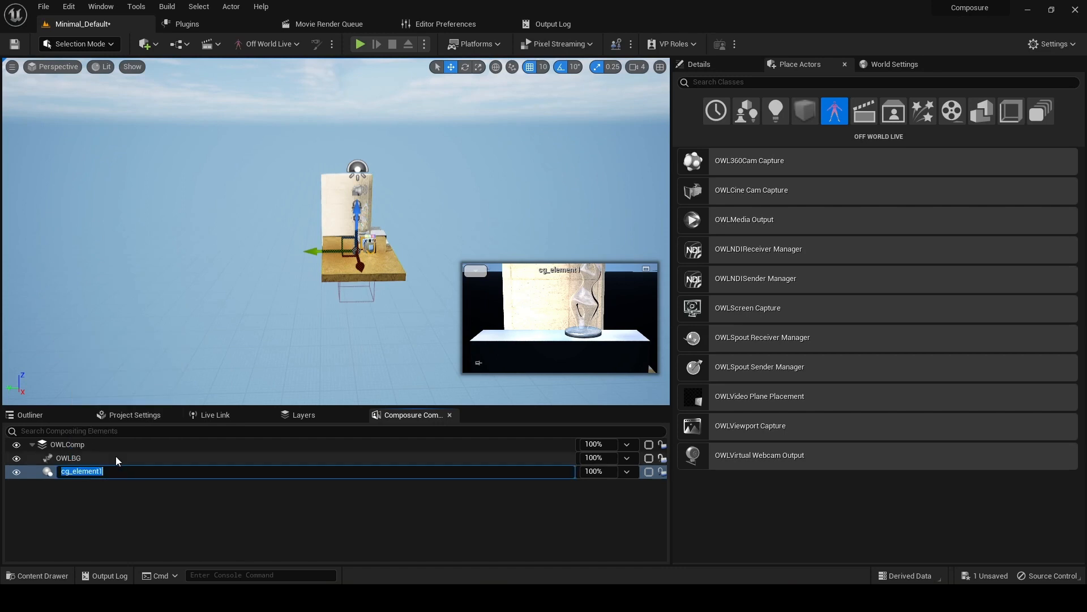
text(UEBG)
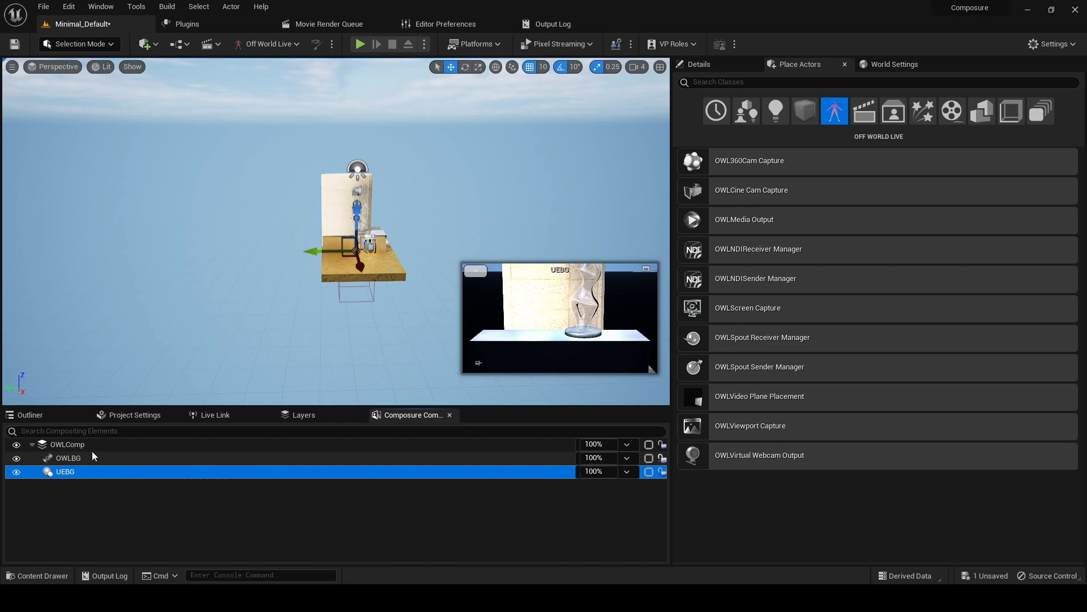
- Open separate UEBG and OWLBG preview windows and arrange them side by side
double_click(64, 470)
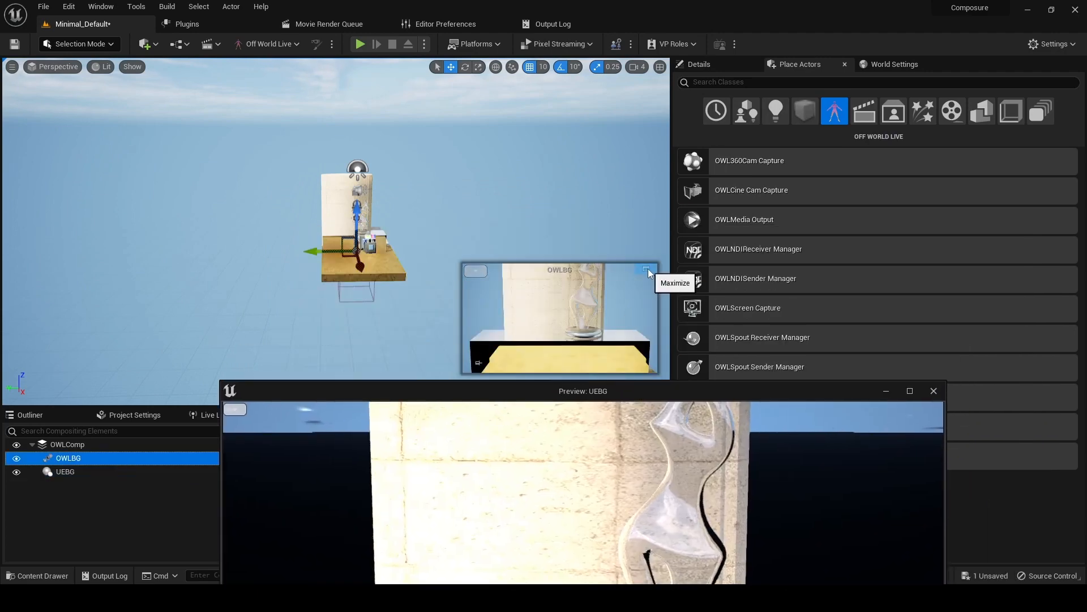
click(646, 271)
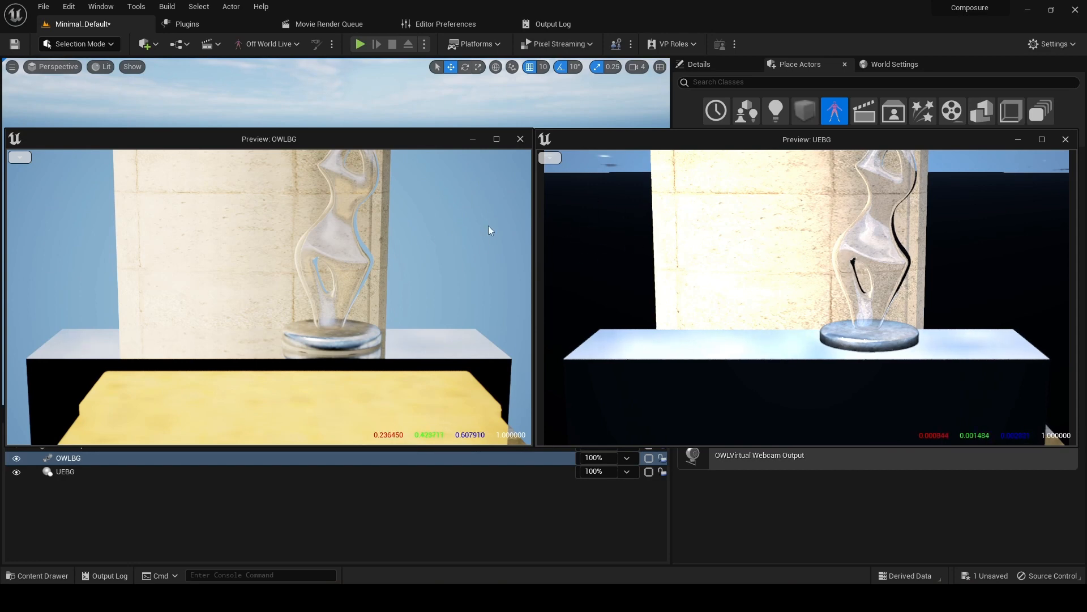
mouse_move(309, 310)
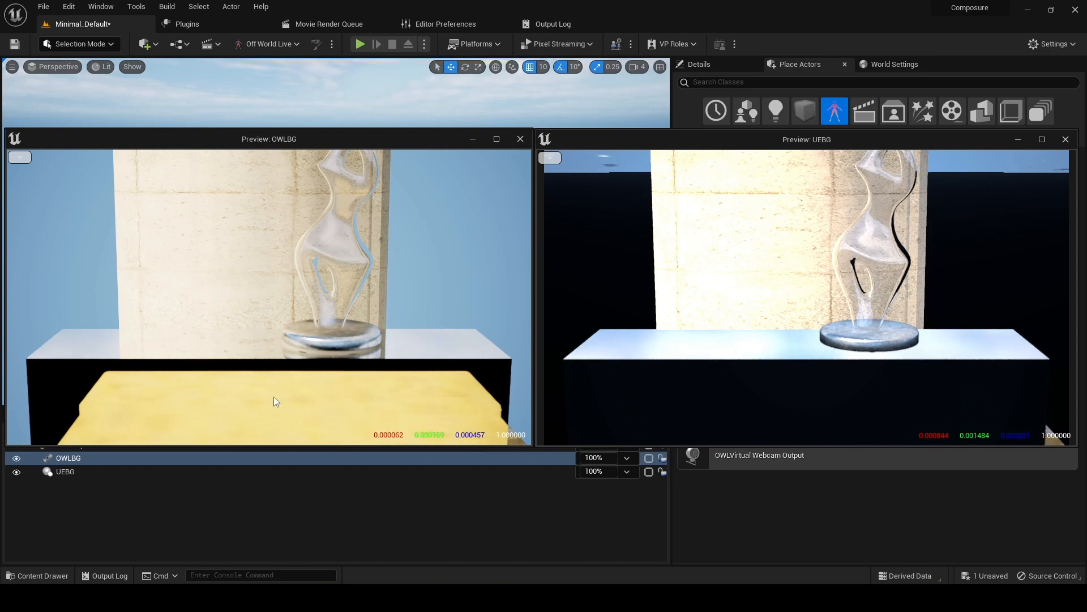
mouse_move(340, 375)
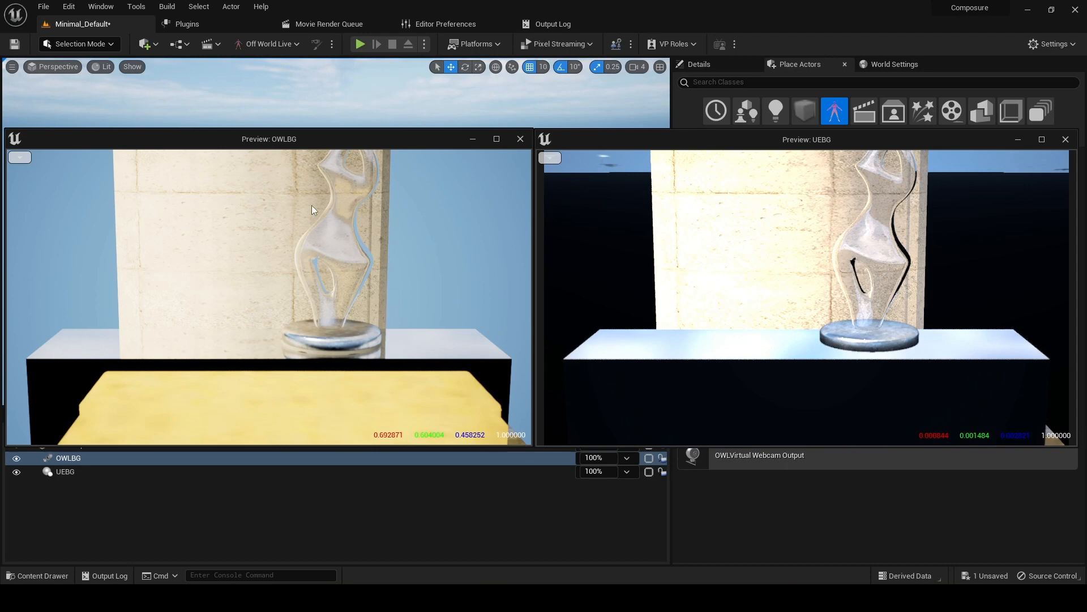
mouse_move(352, 214)
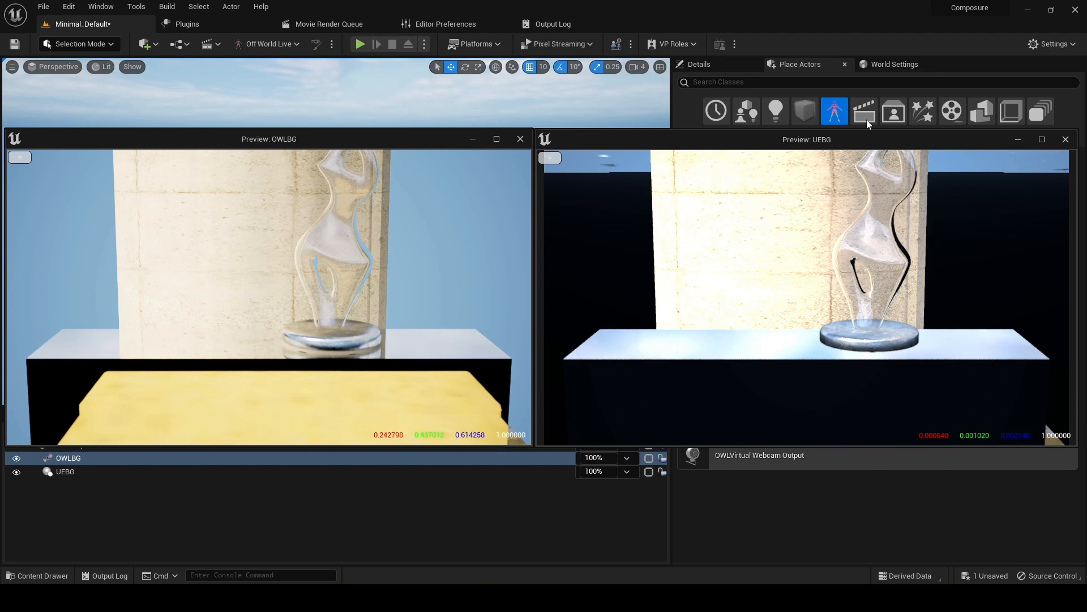
- Drag the Preview: OWLBG window down toward the bottom-left to uncover the scene
drag(268, 138, 274, 168)
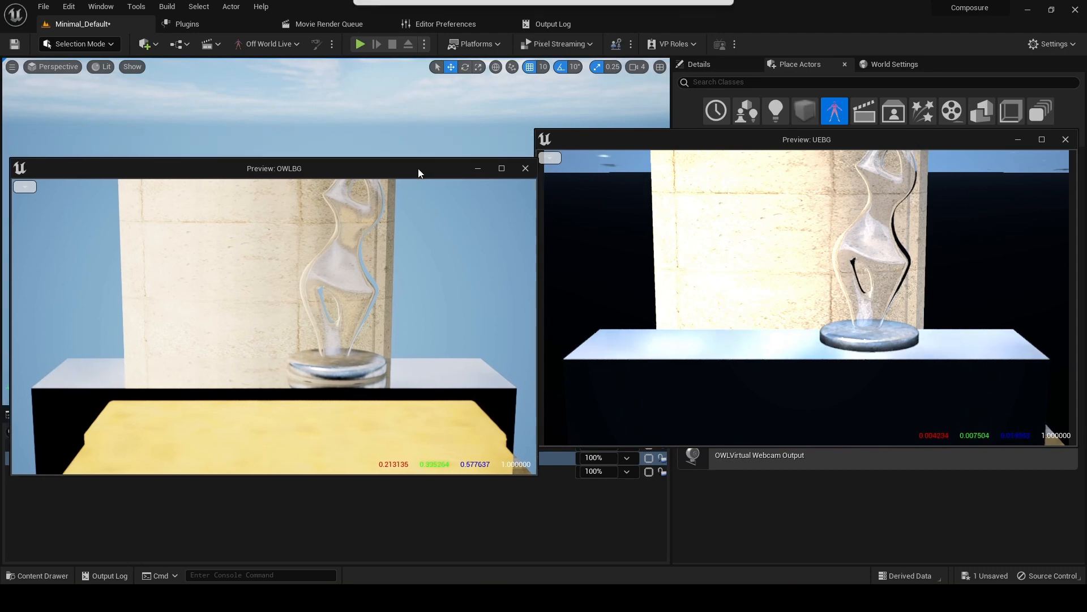
drag(273, 167, 265, 304)
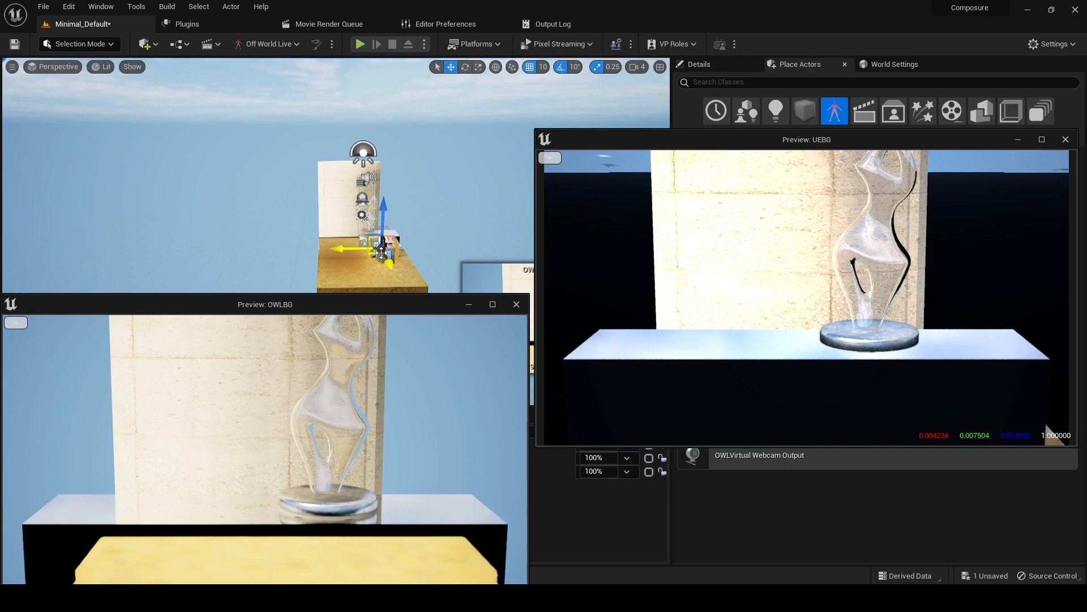
- Pilot OWLCineCamCapture1 in the viewport and close the Preview: UEBG window
right_click(378, 247)
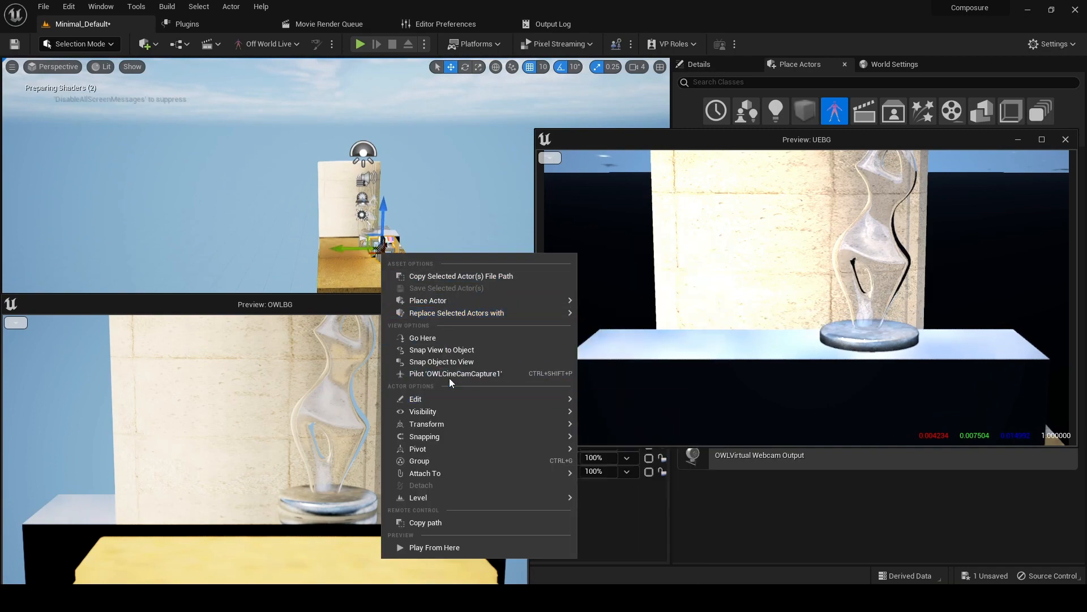
click(454, 374)
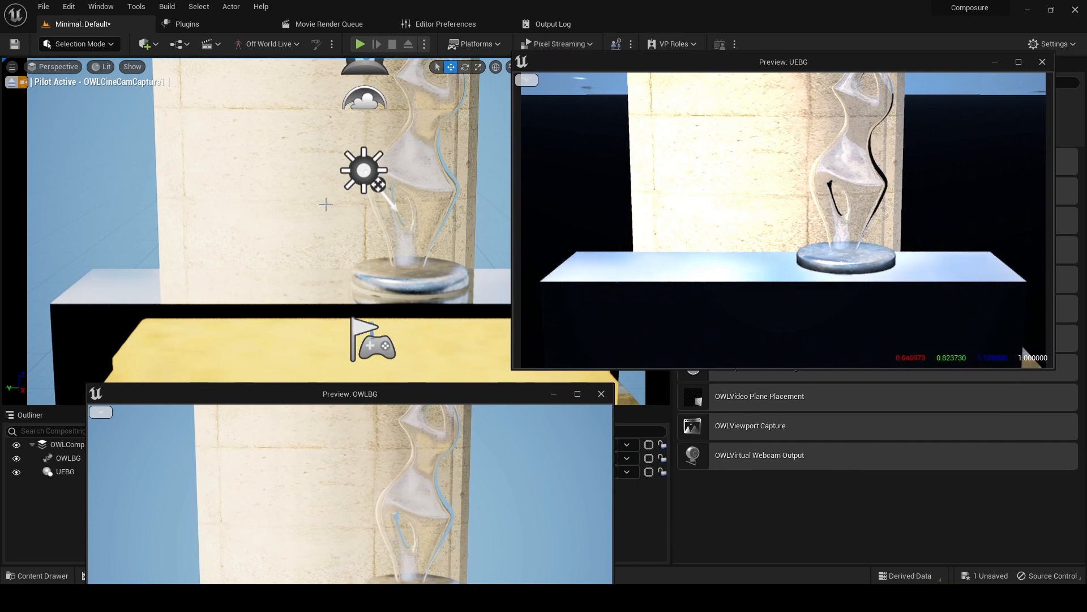
mouse_move(342, 219)
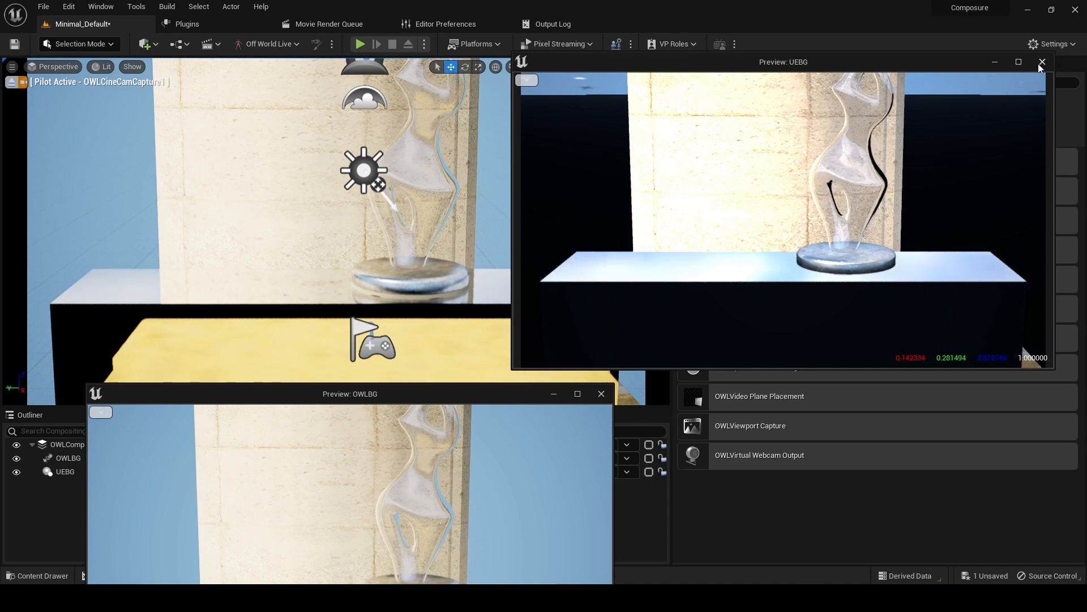
click(1040, 61)
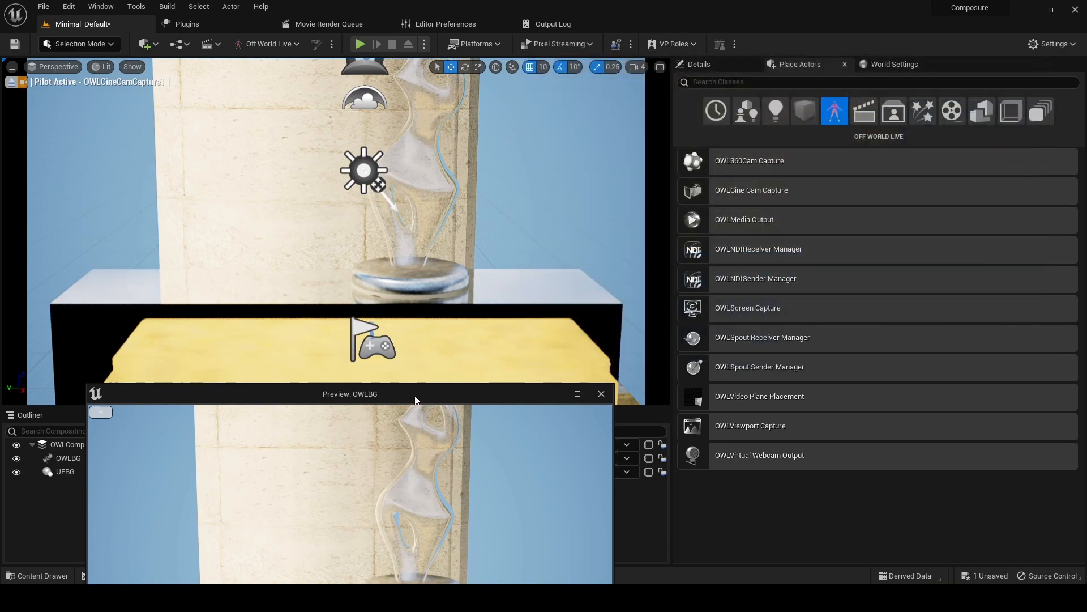